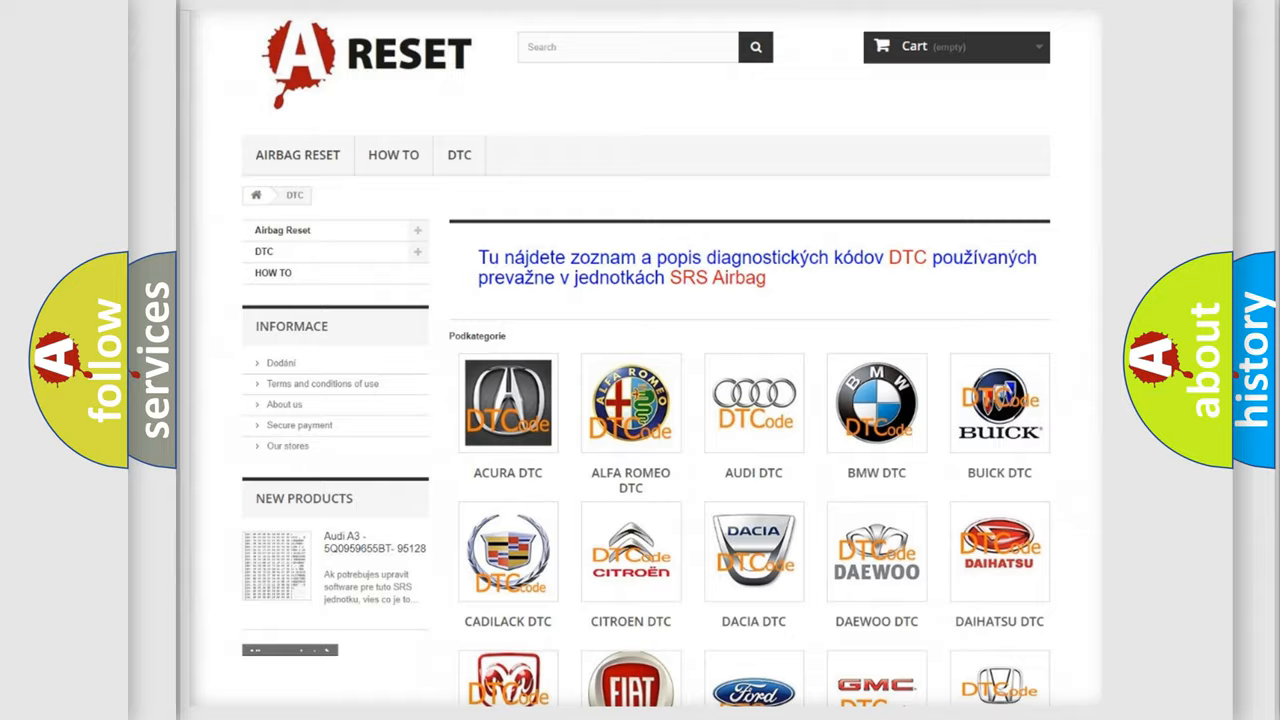
{"action": "scroll", "scroll_direction": "down", "scroll_amount": 3}
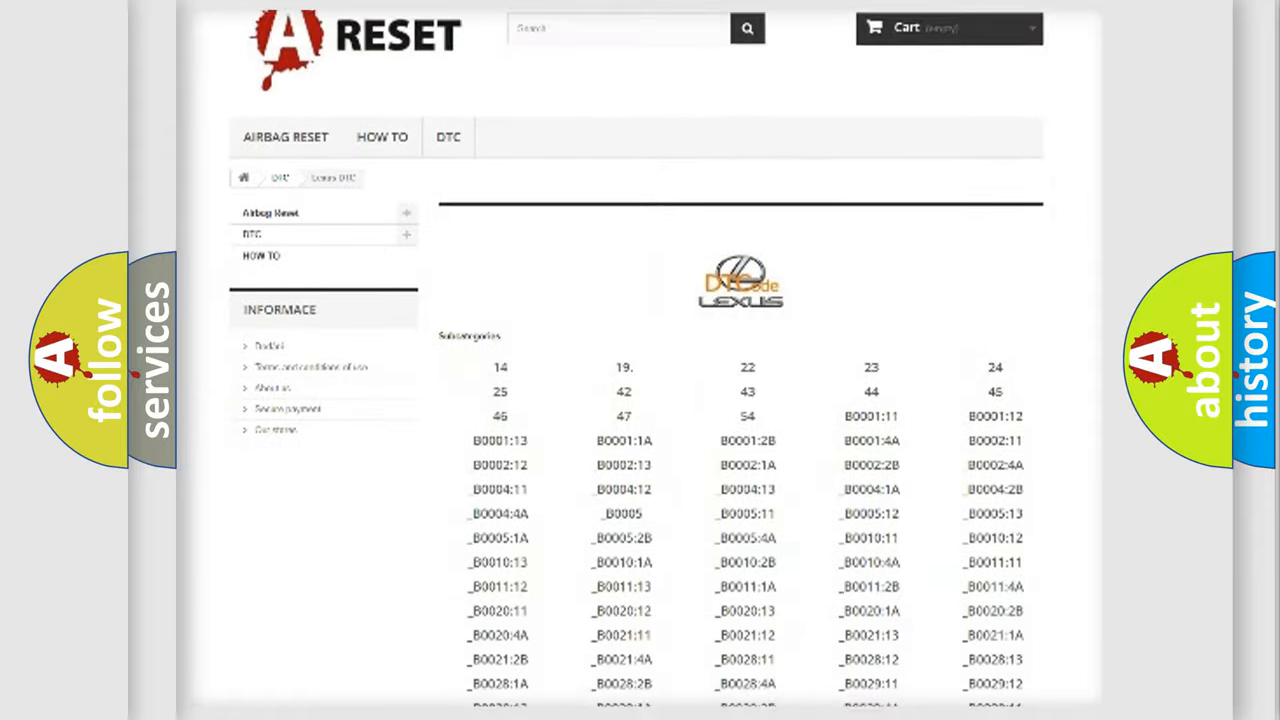
{"action": "scroll", "scroll_direction": "down", "scroll_amount": 3}
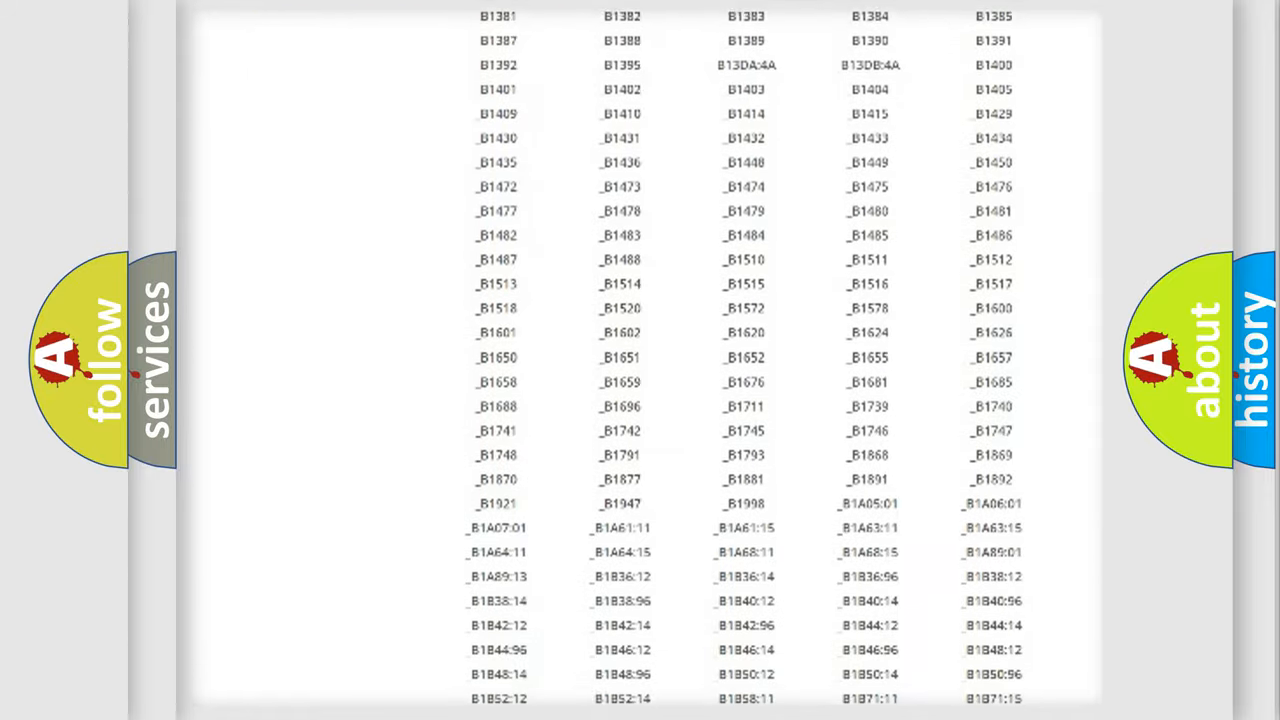